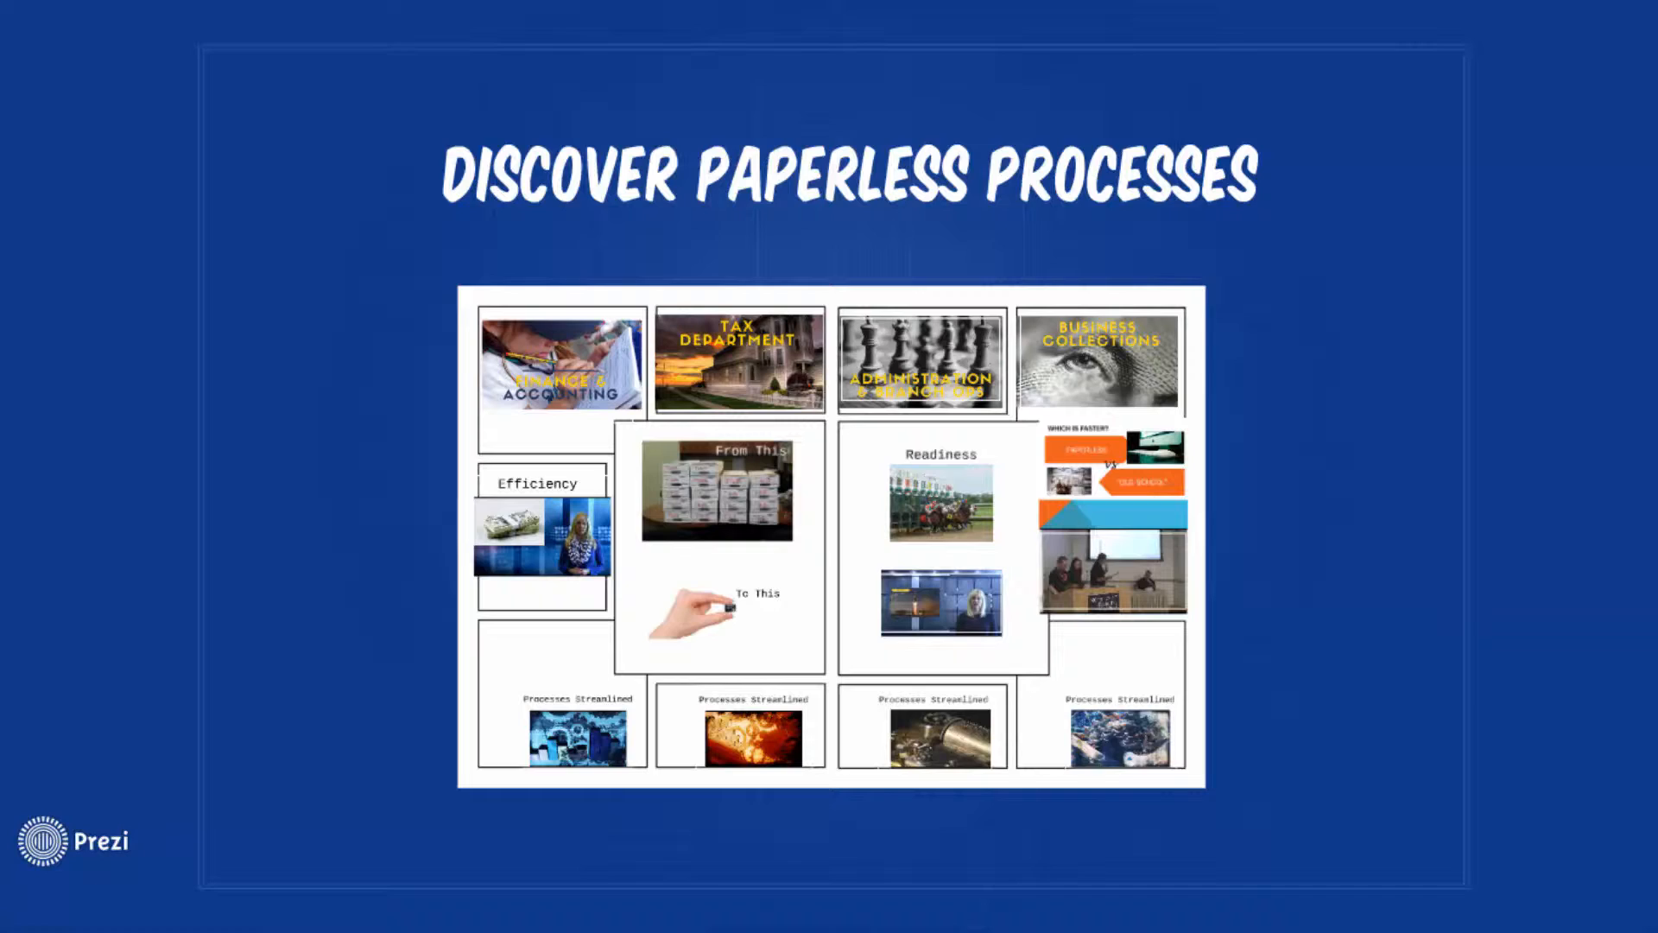
Zoom into the Finance & Accounting frame to reveal its numbered process list starting with Accounts payable.
click(560, 361)
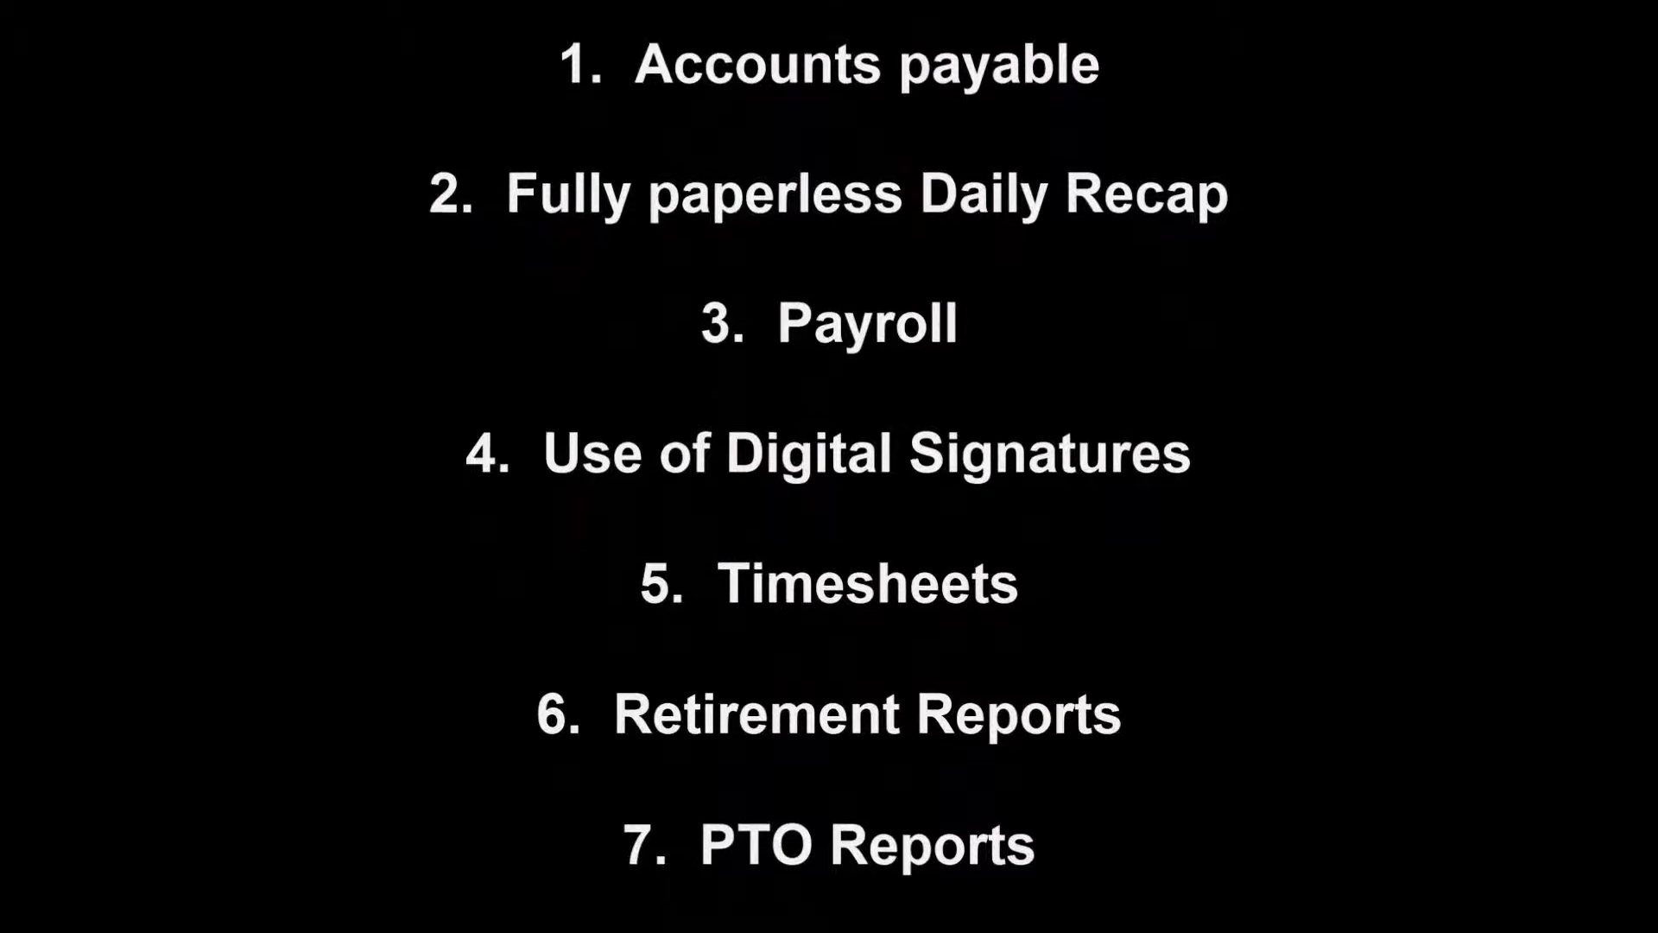
Scroll the finance list down through items 8 to 13, ending at Verification for disbursements.
scroll(down, 3)
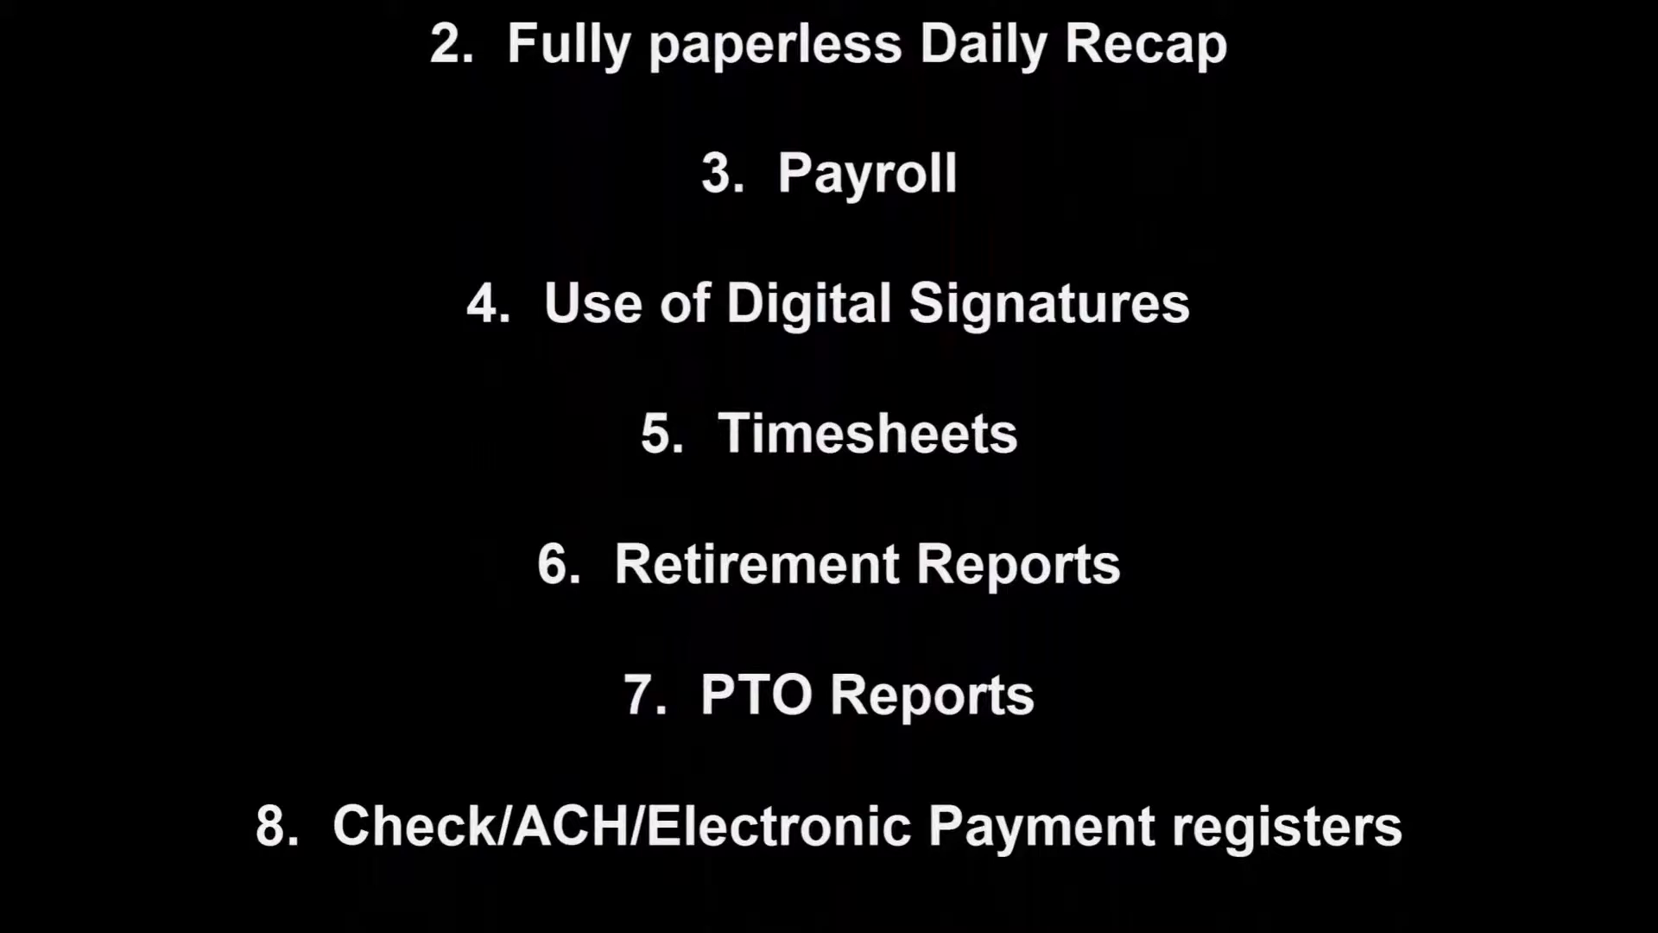
scroll(down, 3)
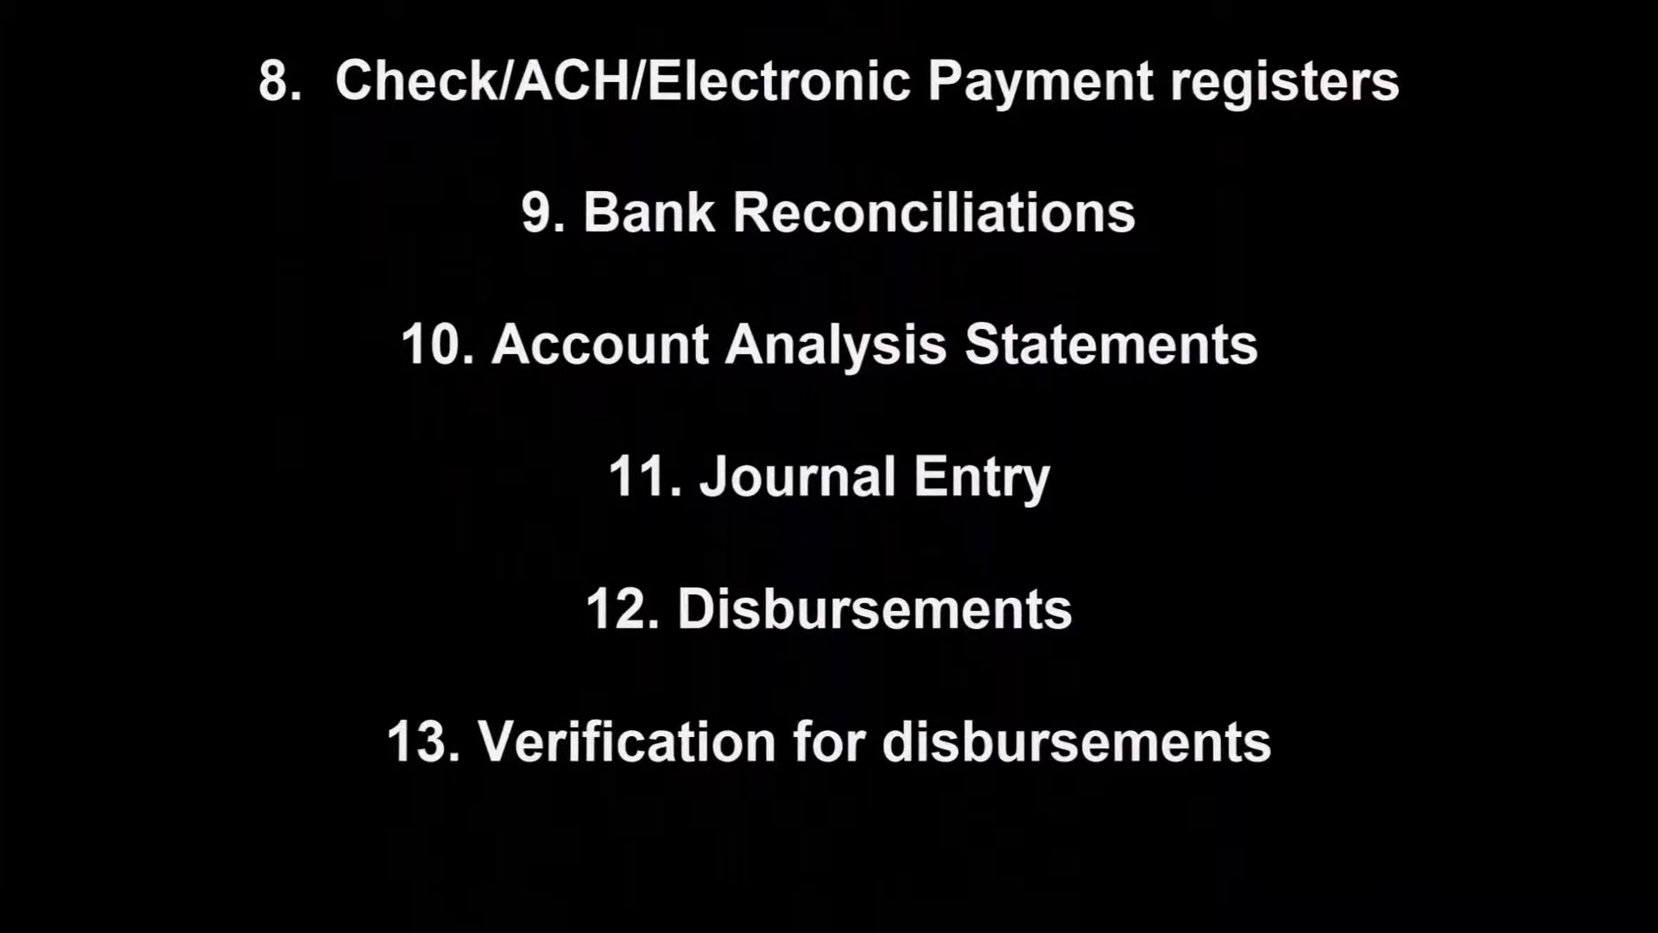
scroll(down, 3)
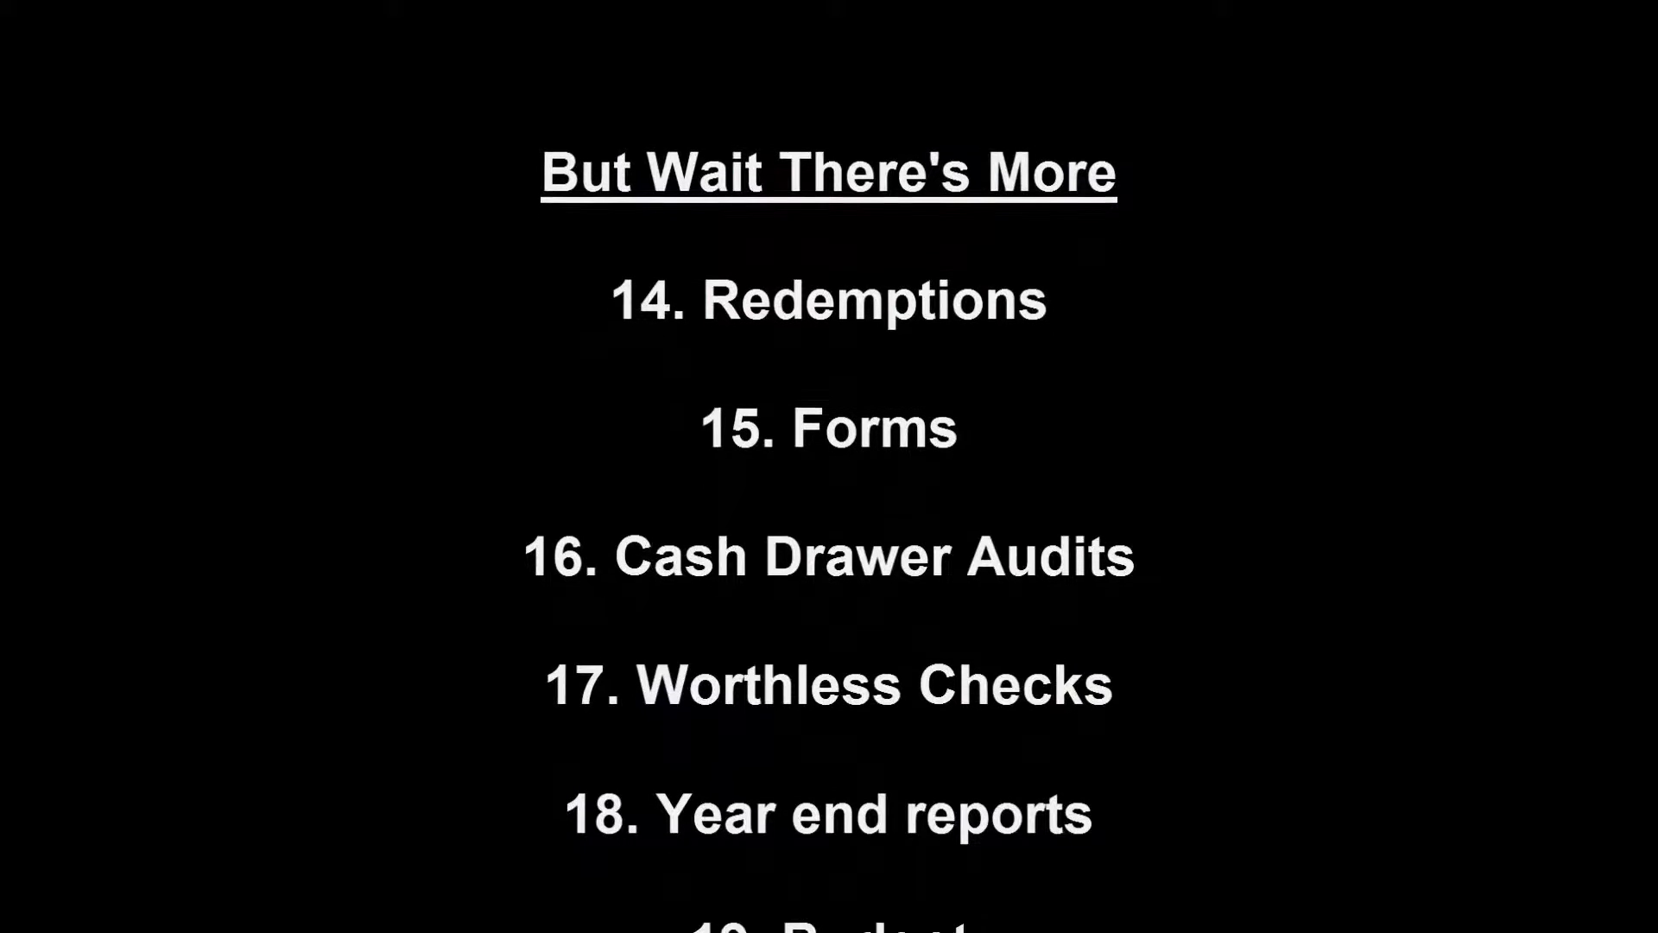
Scroll to the 'But Wait There's More' items, Redemptions through Year end reports.
scroll(down, 3)
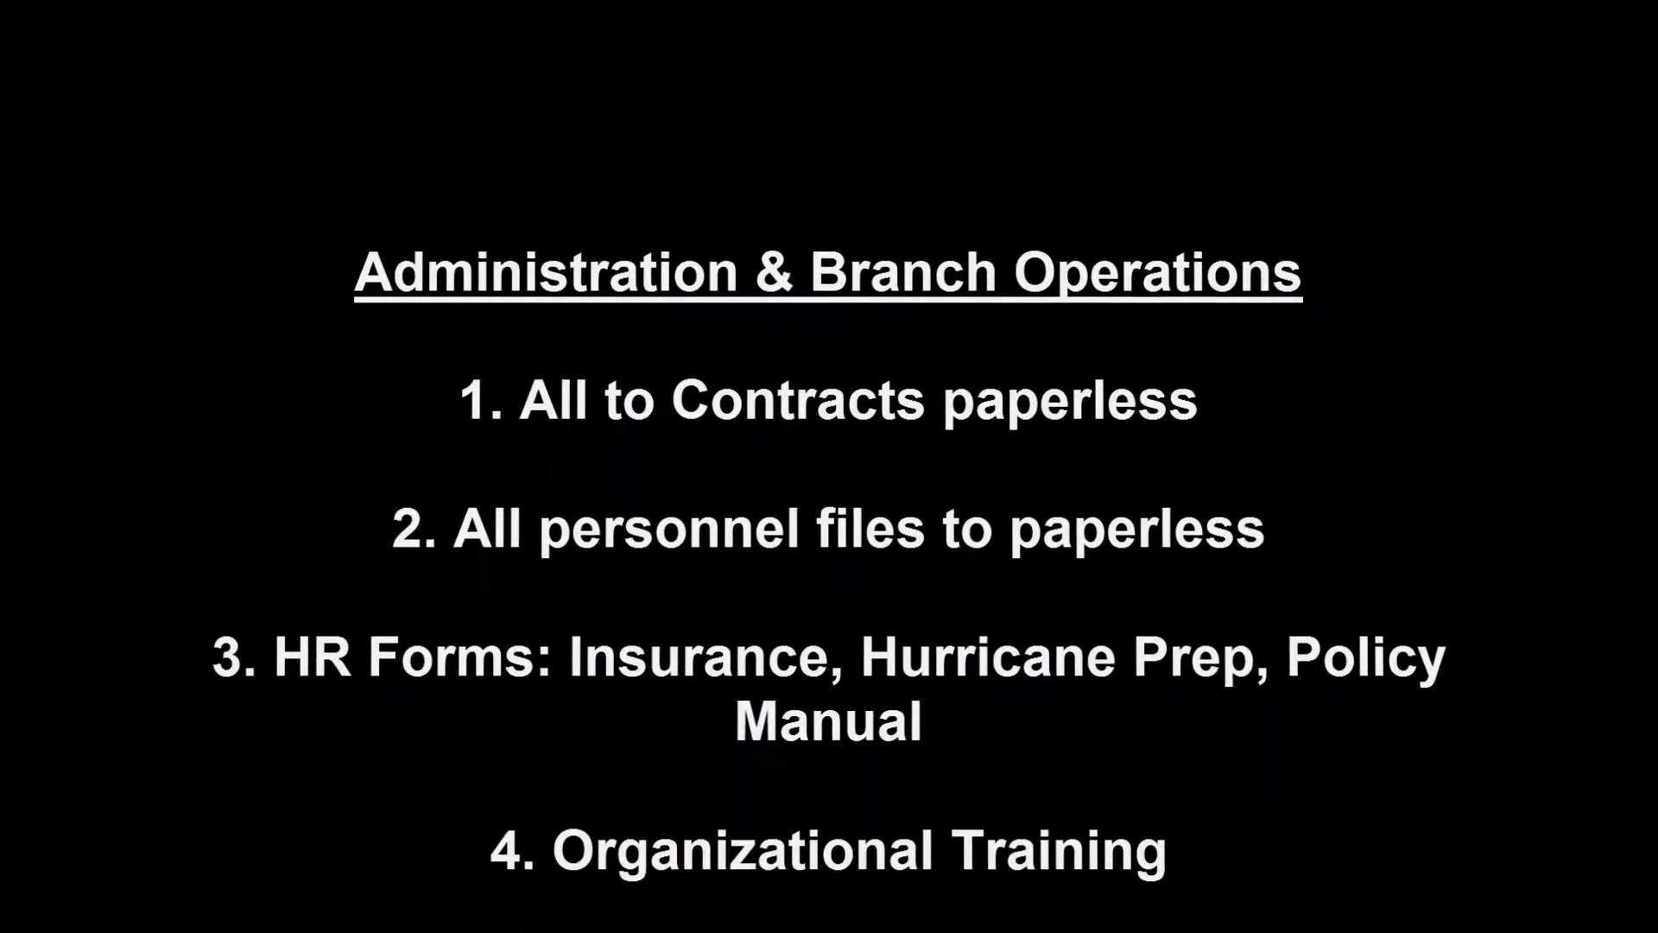
Scroll the Administration & Branch Operations list down to item 8, Weekly Report.
scroll(down, 3)
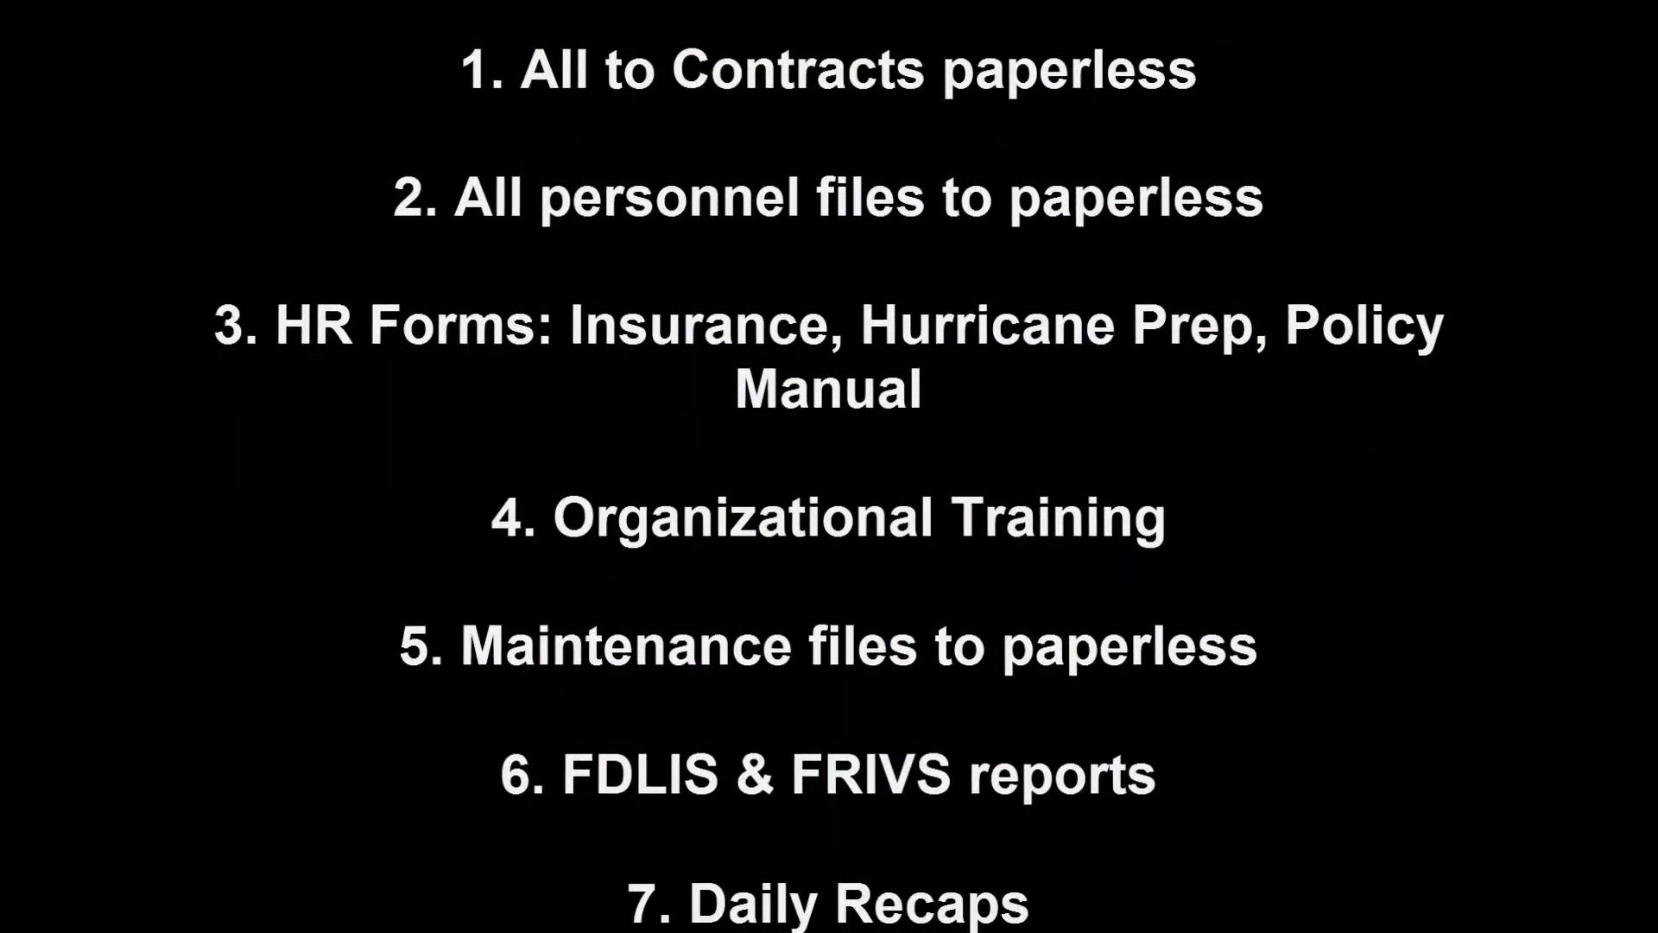
scroll(down, 3)
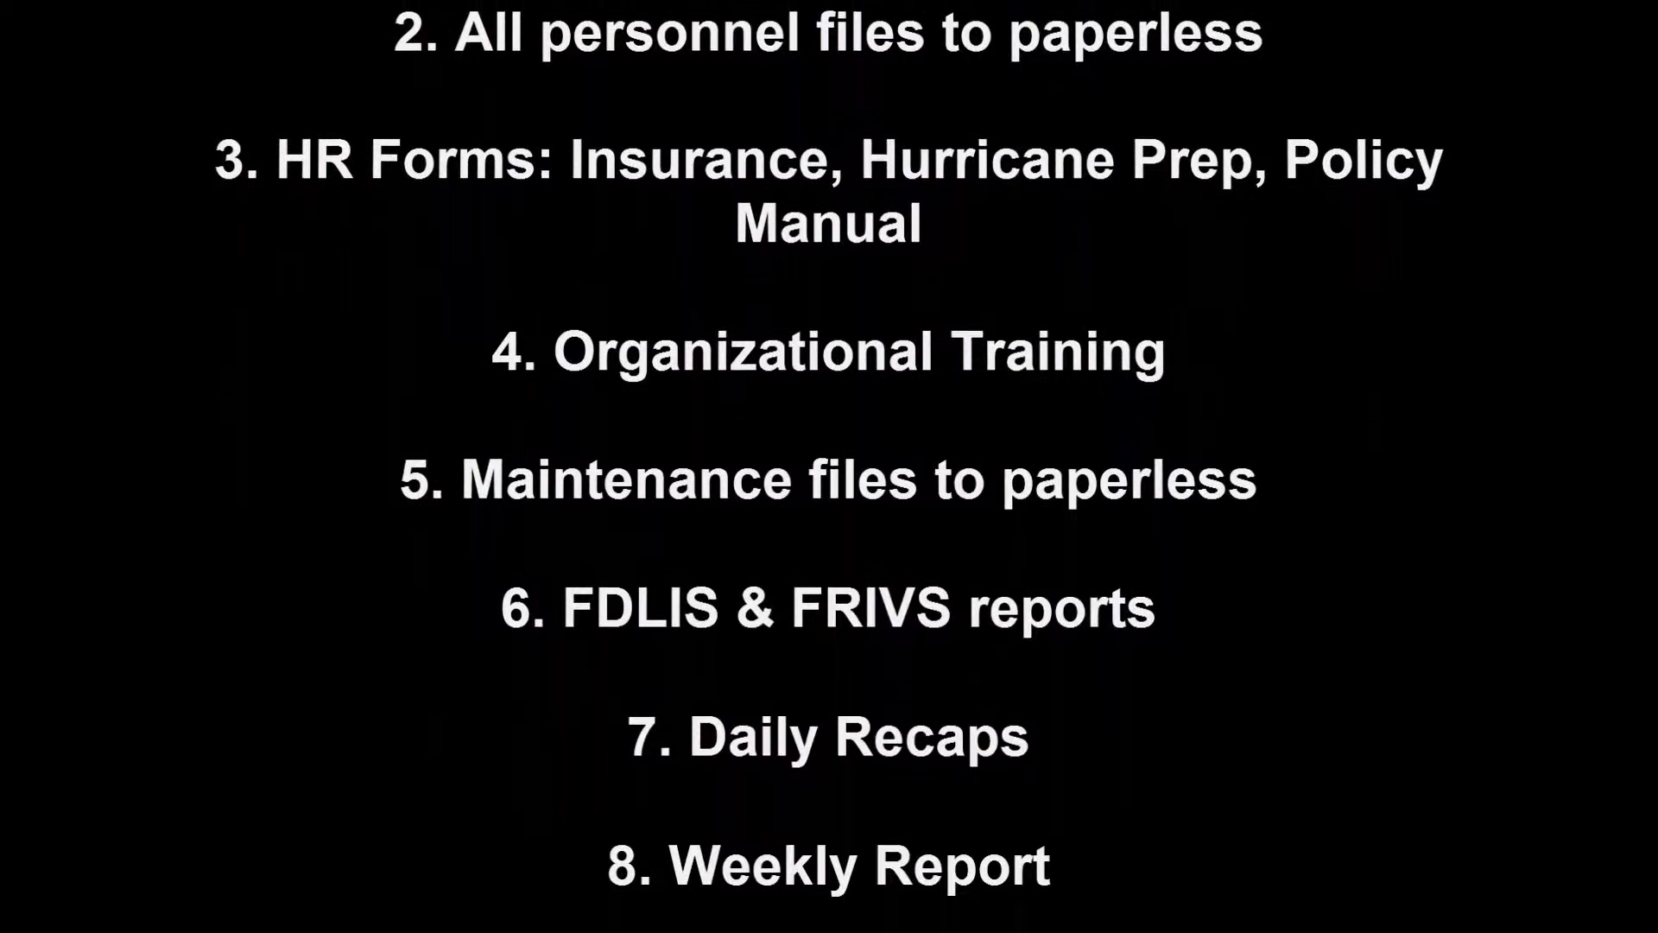